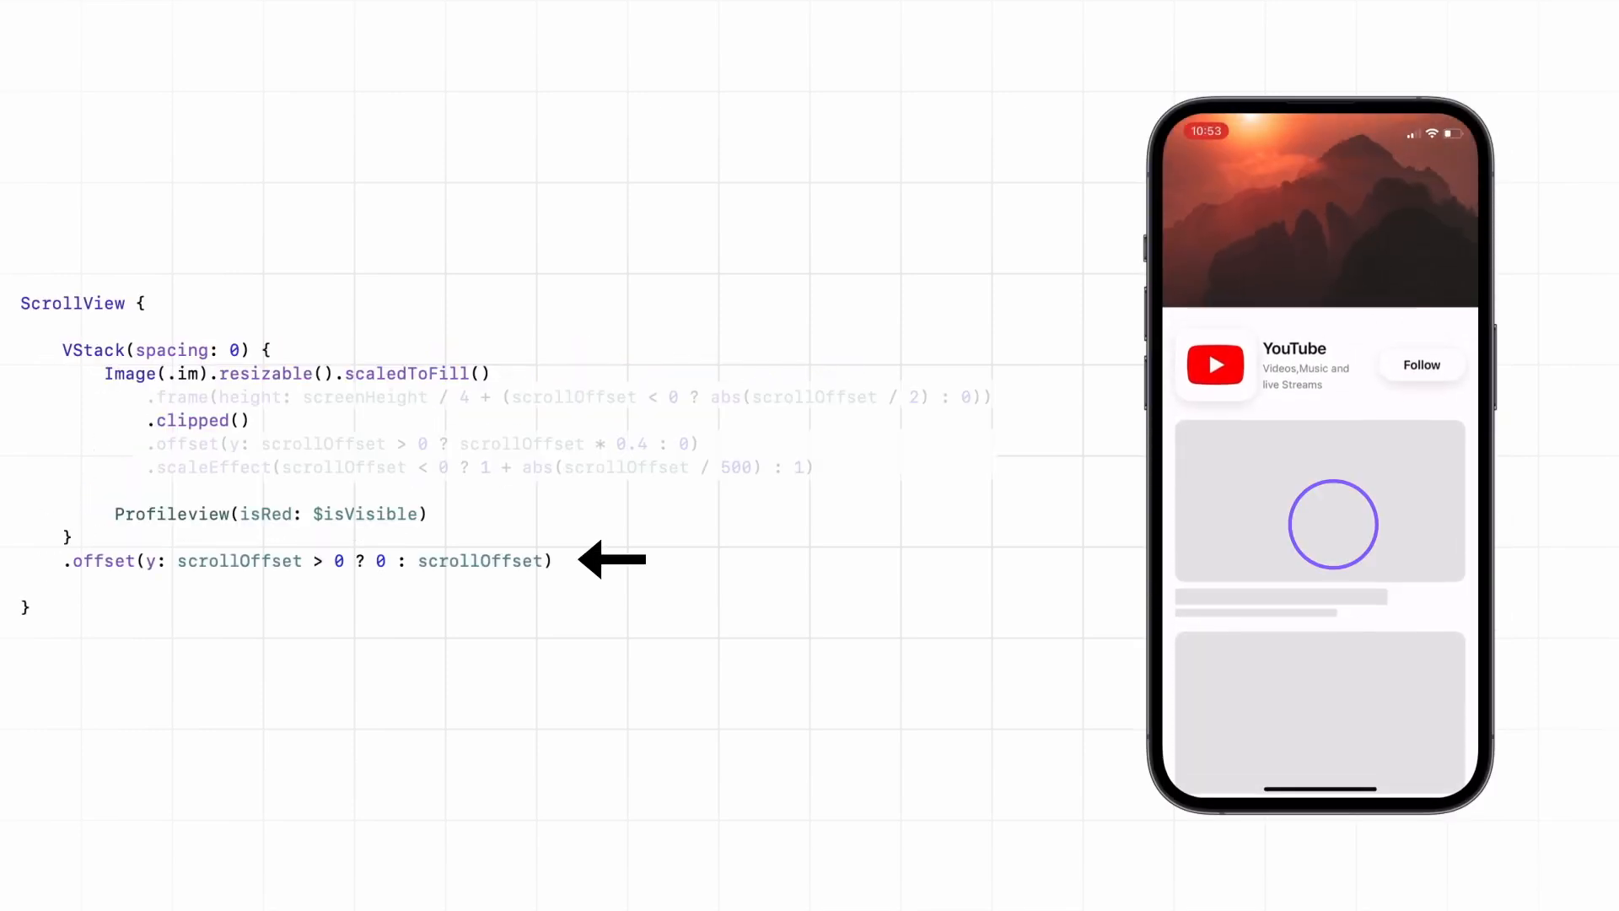
pyautogui.scroll(-3)
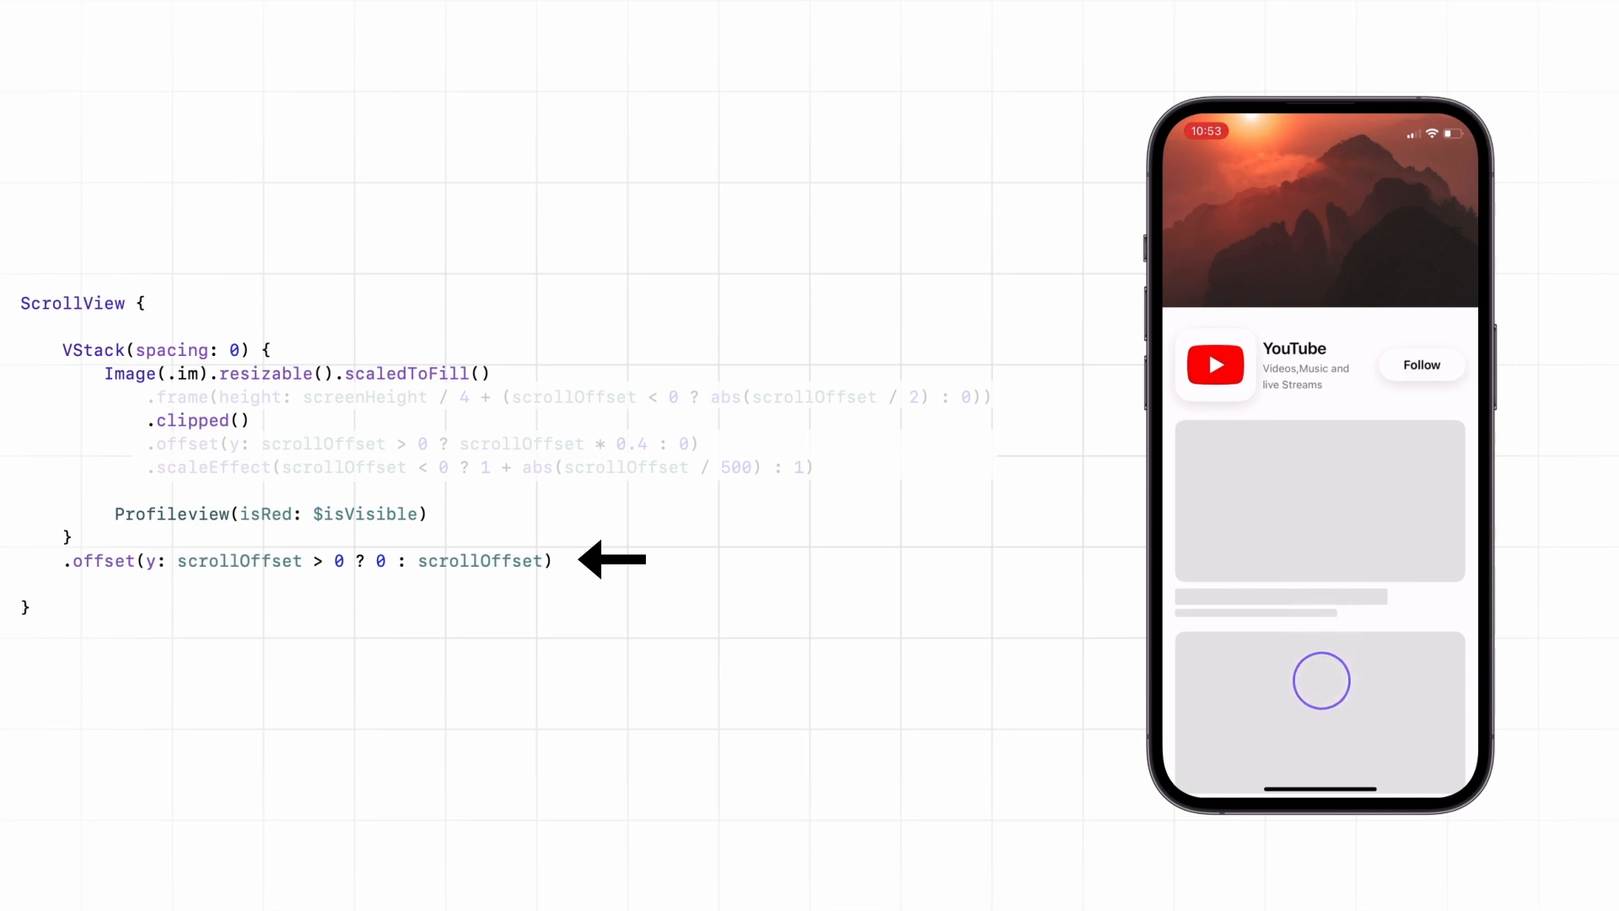